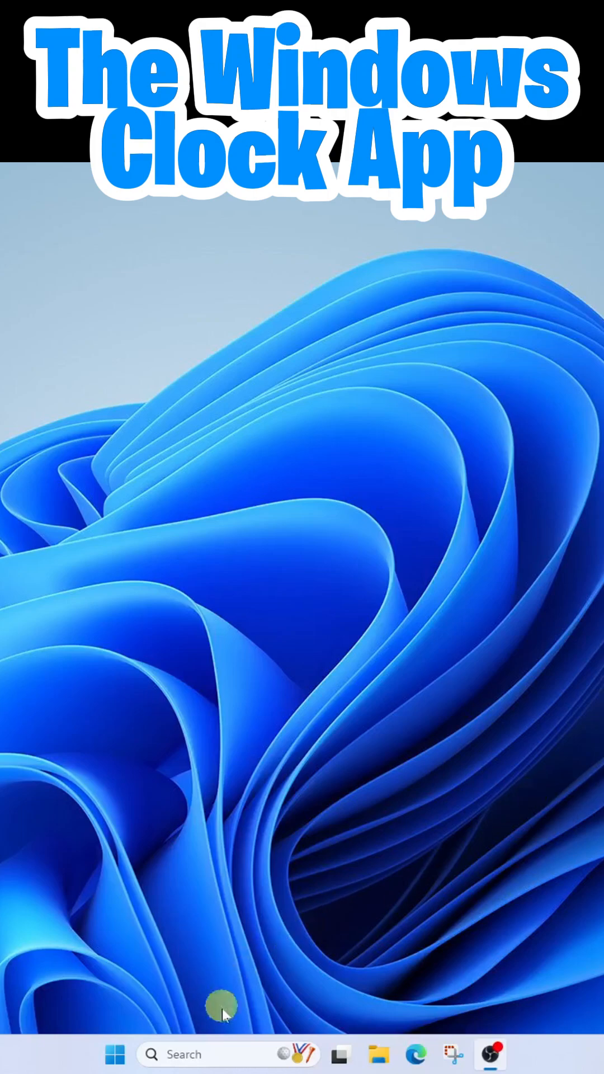
Search Windows for 'cli' to launch the Clock app
{"action": "type", "text": "cli"}
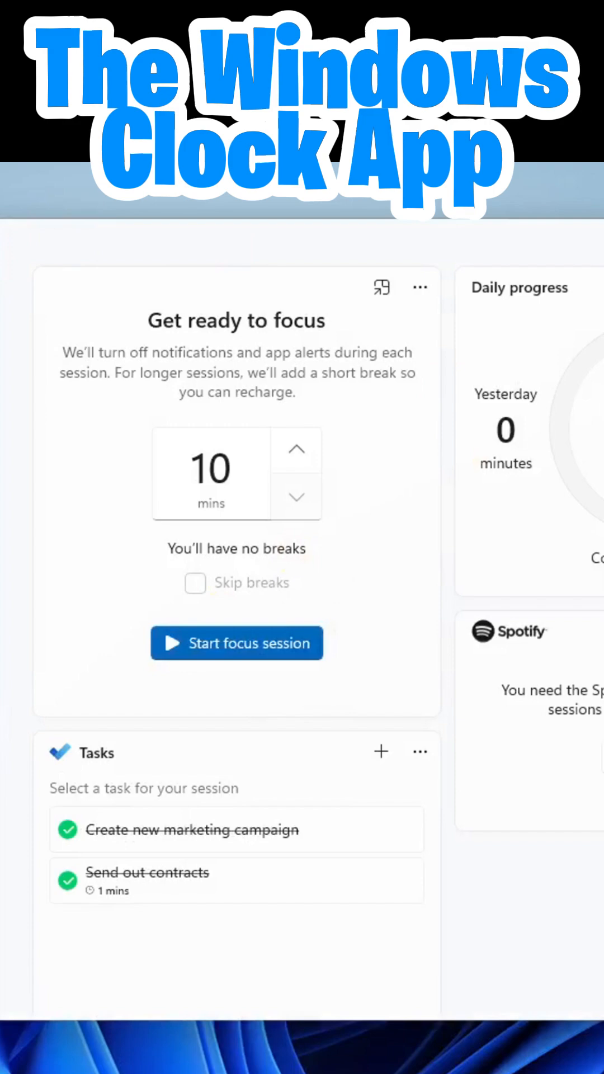
On the Timer page, edit the 1 min timer's minutes, then close the editor unchanged
{"action": "left_click", "coordinate": [103, 323]}
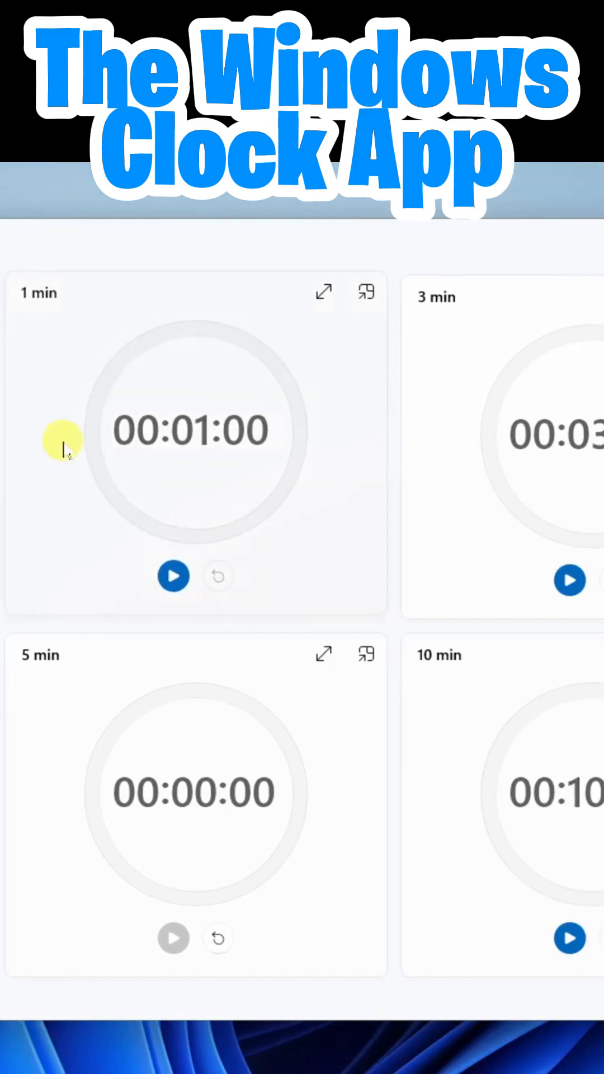
{"action": "mouse_move", "coordinate": [452, 833]}
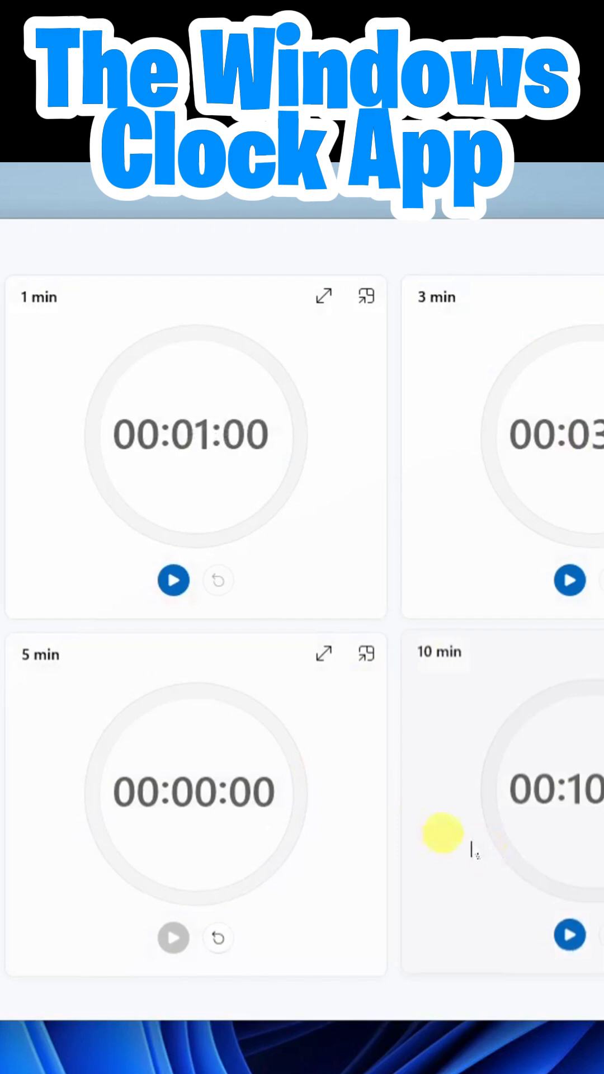
{"action": "mouse_move", "coordinate": [324, 548]}
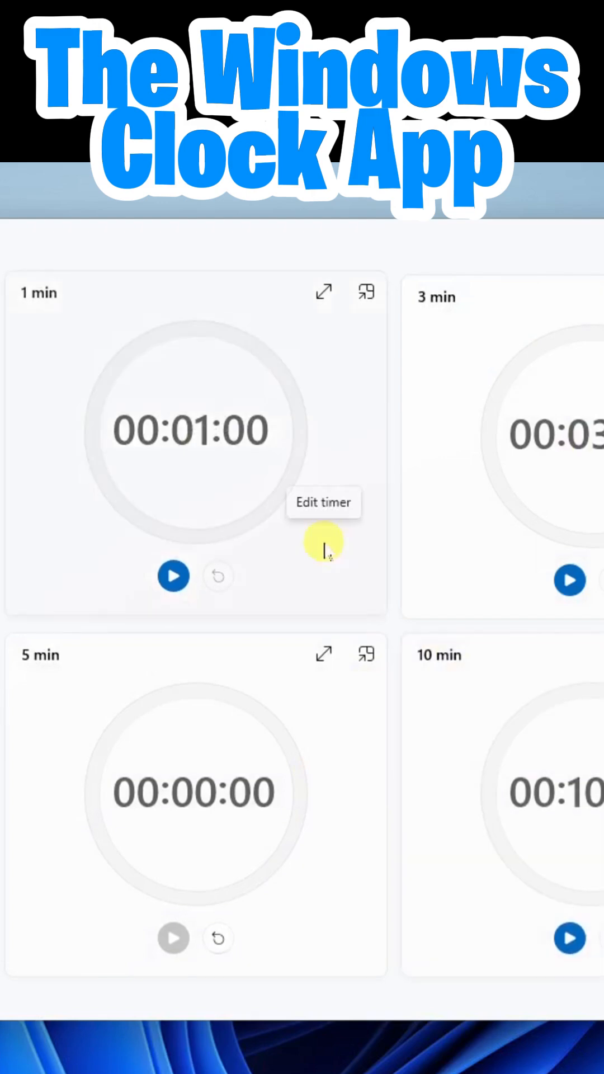
{"action": "left_click", "coordinate": [326, 548]}
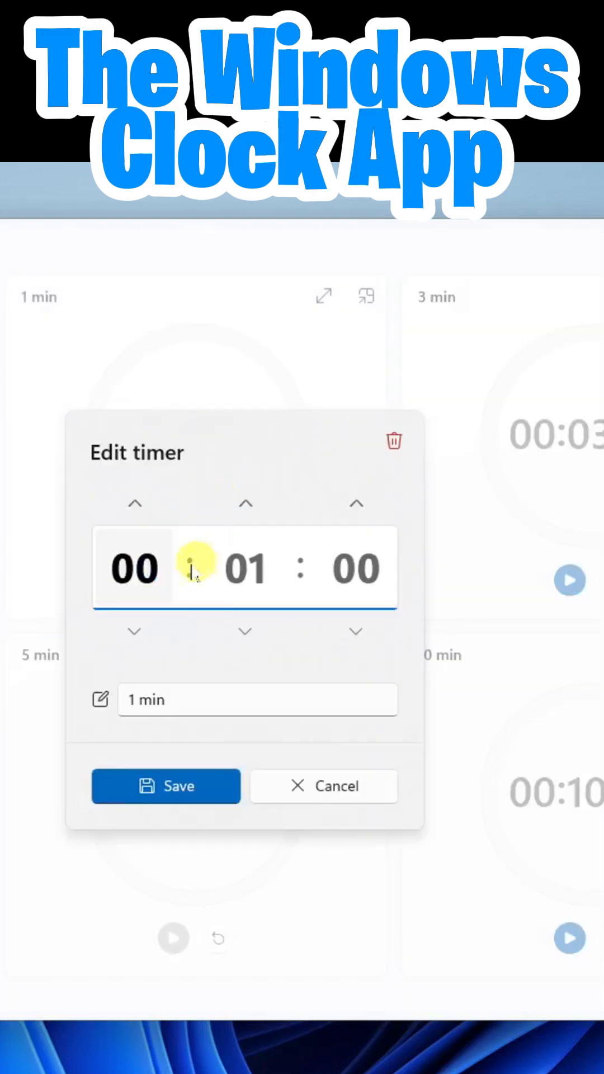
{"action": "left_click", "coordinate": [245, 504]}
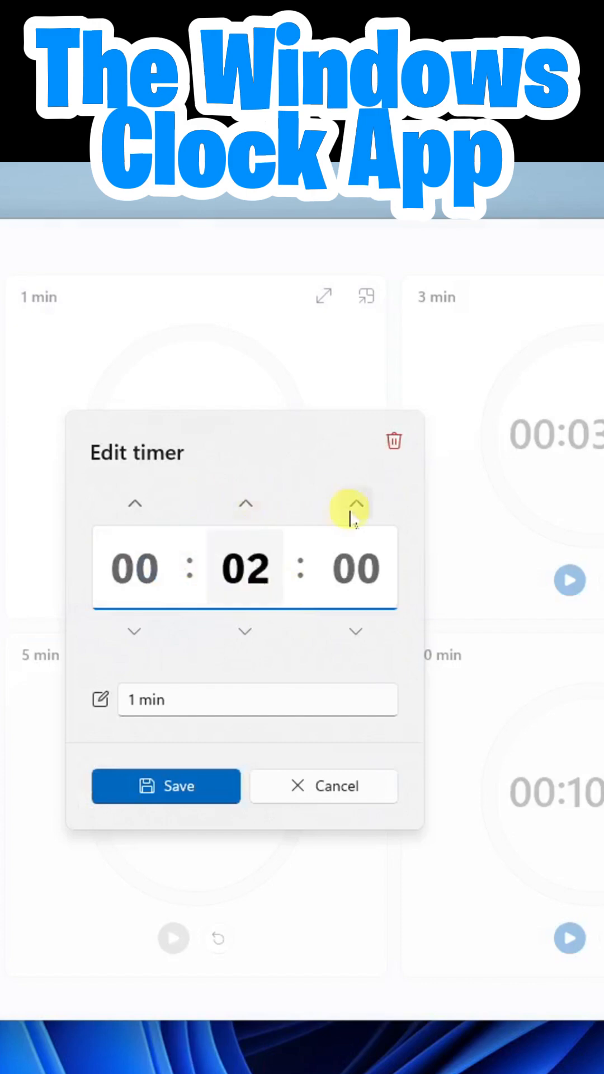
{"action": "left_click", "coordinate": [165, 786]}
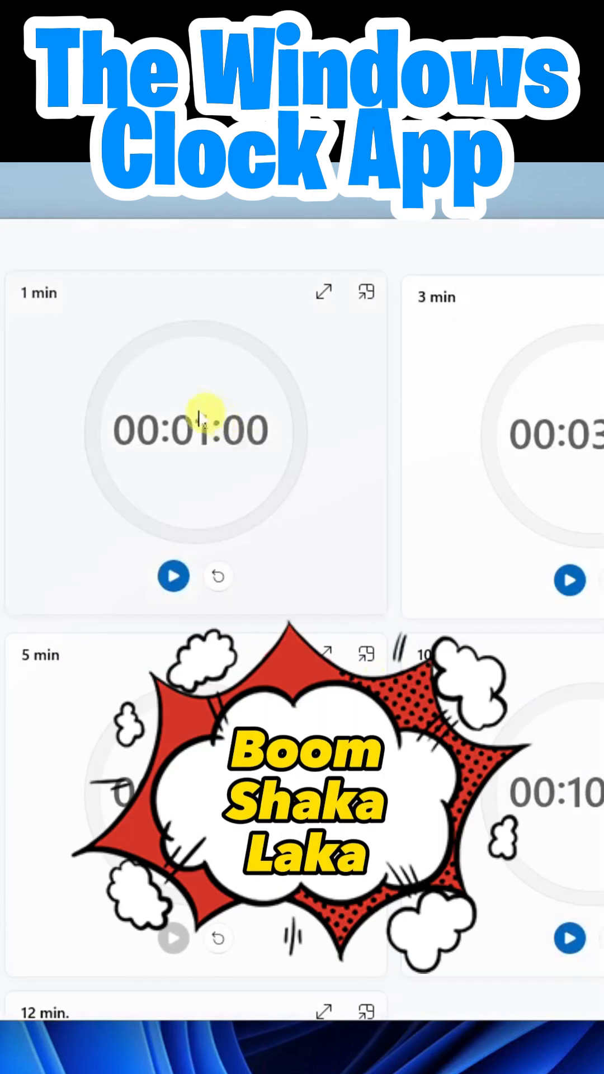
Start the 1-minute timer countdown, then switch to the Alarms page
{"action": "left_click", "coordinate": [174, 576]}
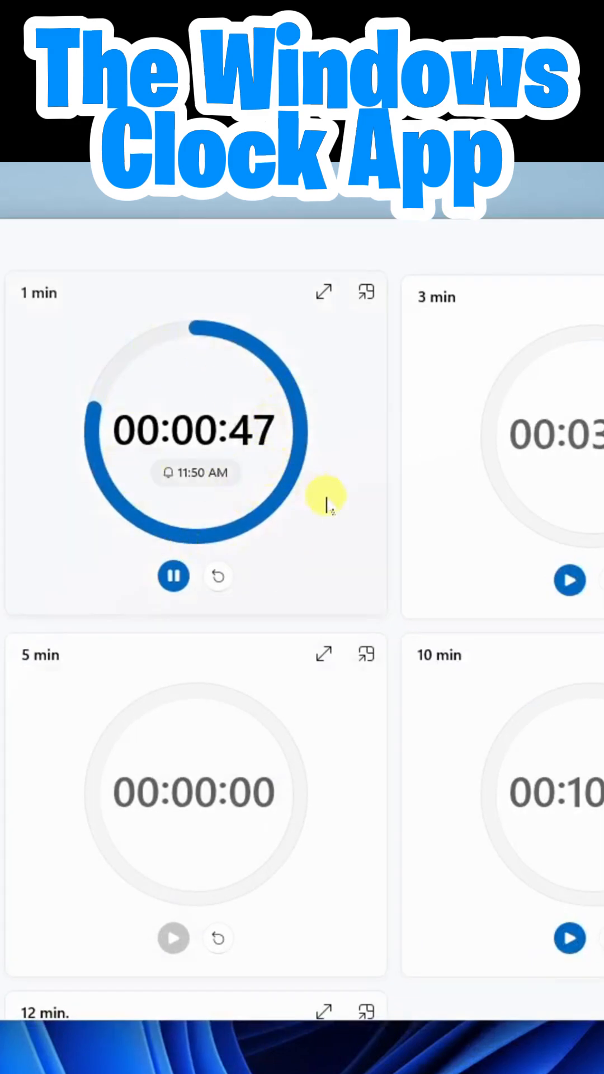
{"action": "left_click", "coordinate": [109, 339]}
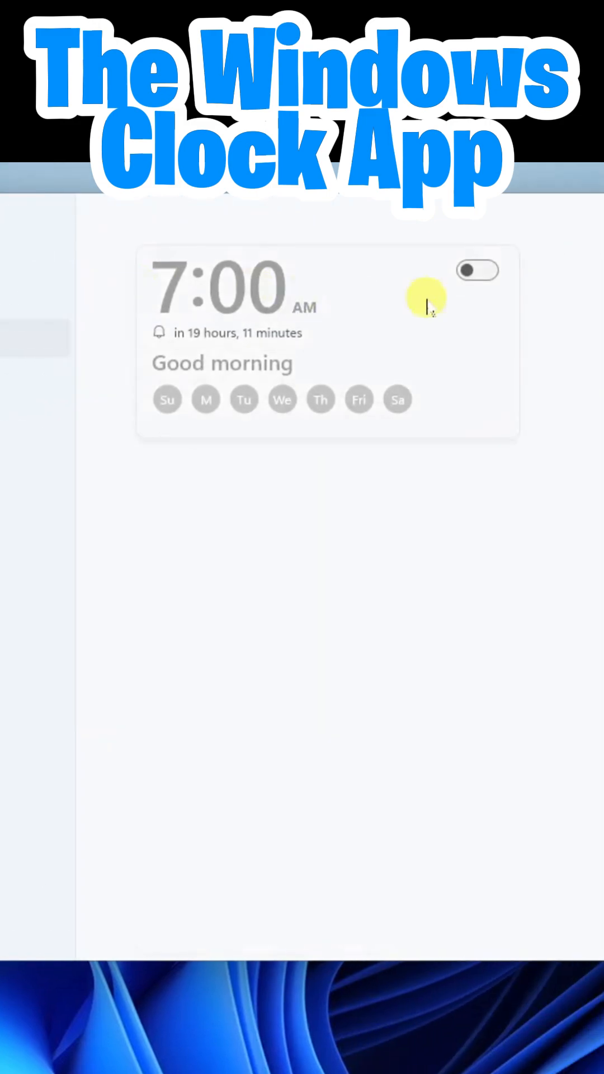
Switch to the Stopwatch page, which still reads zero
{"action": "left_click", "coordinate": [478, 272]}
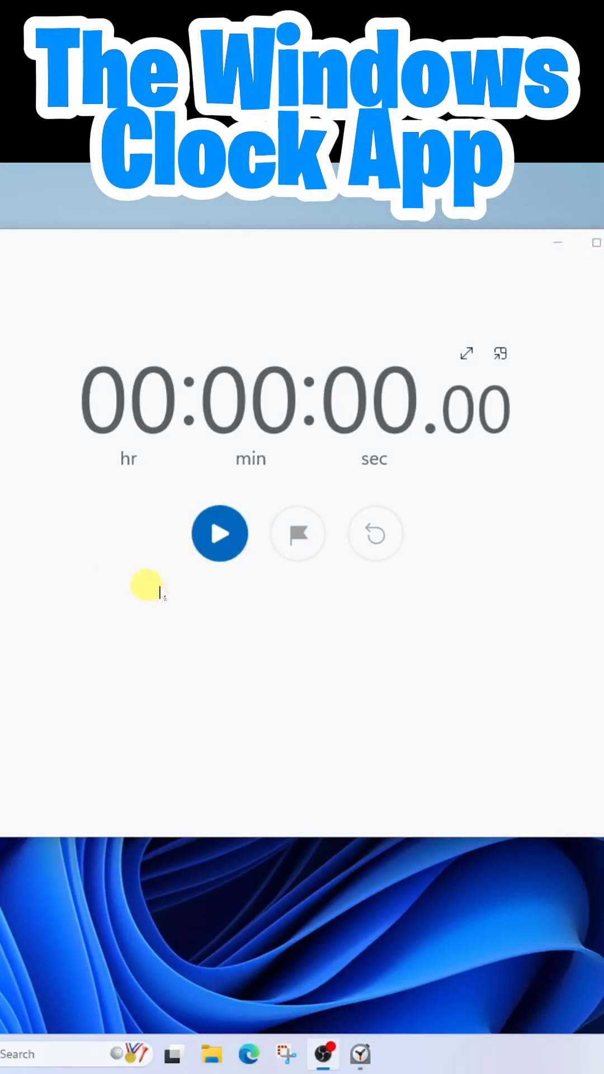
{"action": "left_click", "coordinate": [219, 534]}
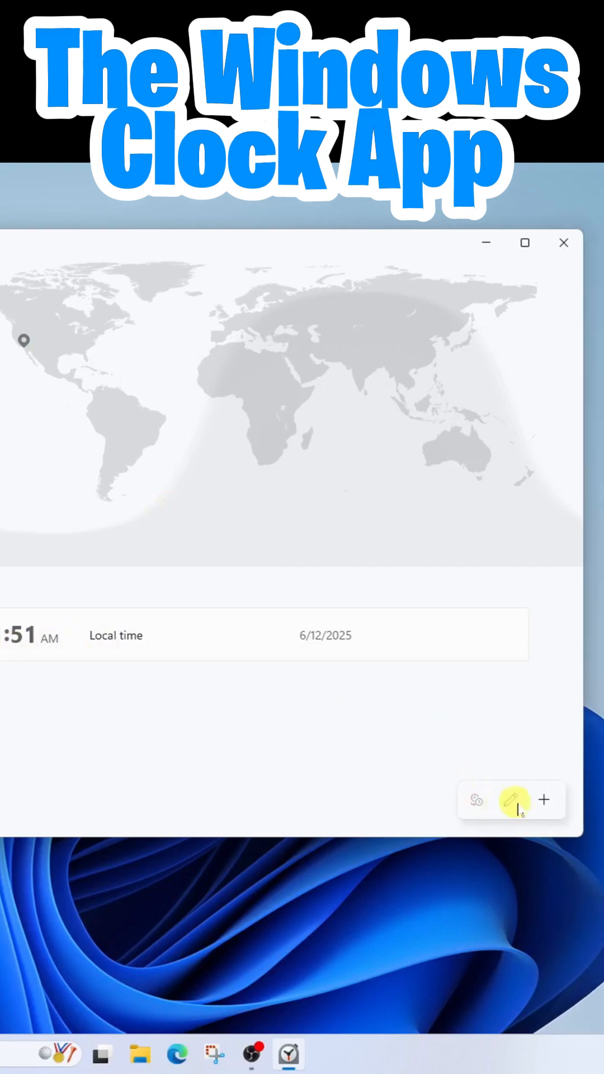
{"action": "mouse_move", "coordinate": [544, 800]}
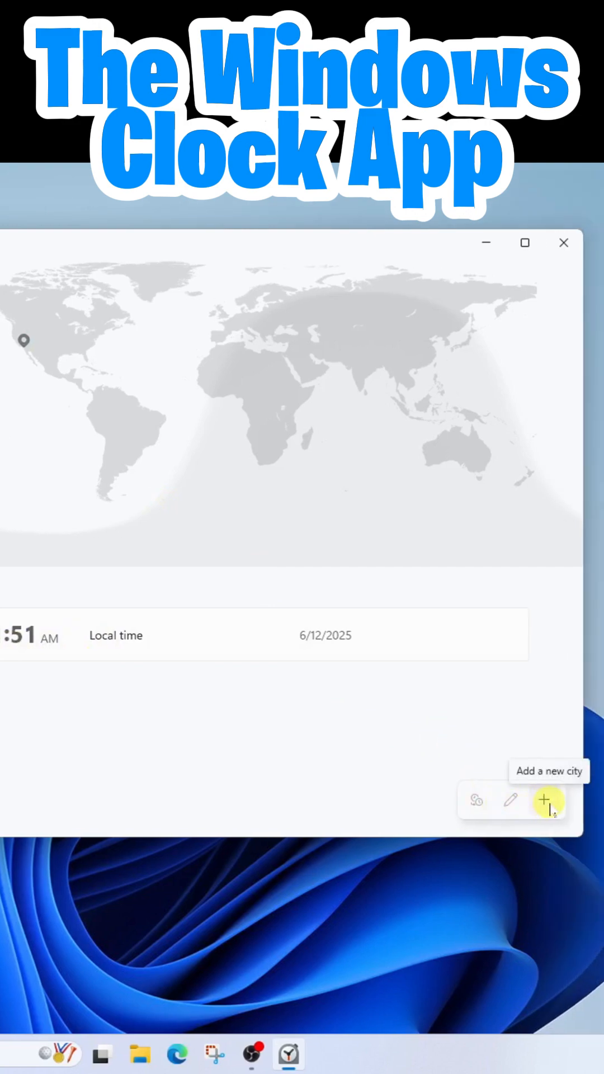
Add Tokyo, Japan and Belize as new world clock locations
{"action": "left_click", "coordinate": [547, 802]}
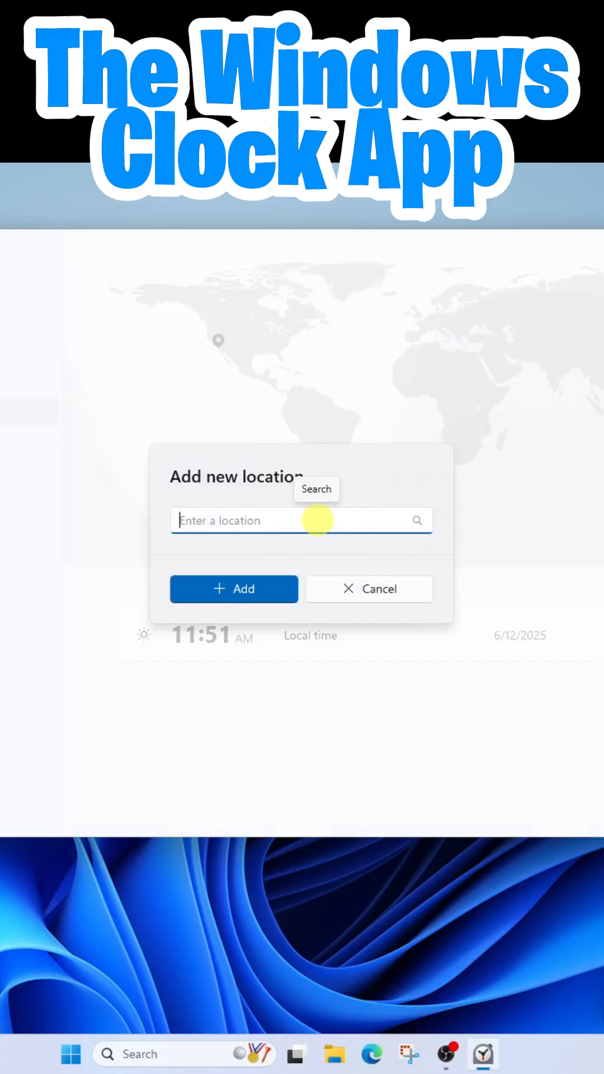
{"action": "type", "text": "tokyo"}
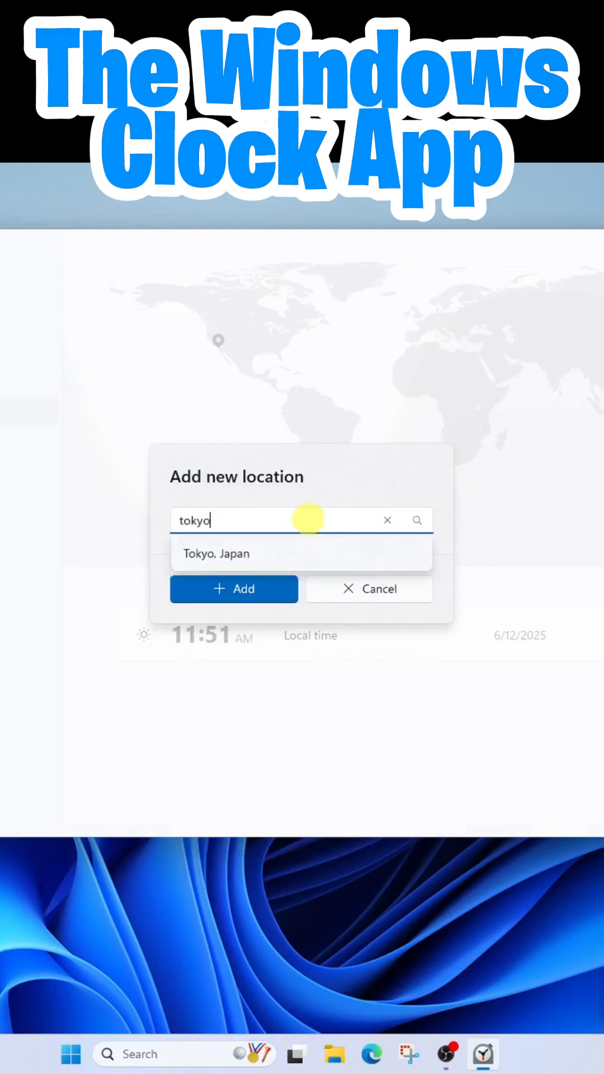
{"action": "left_click", "coordinate": [218, 554]}
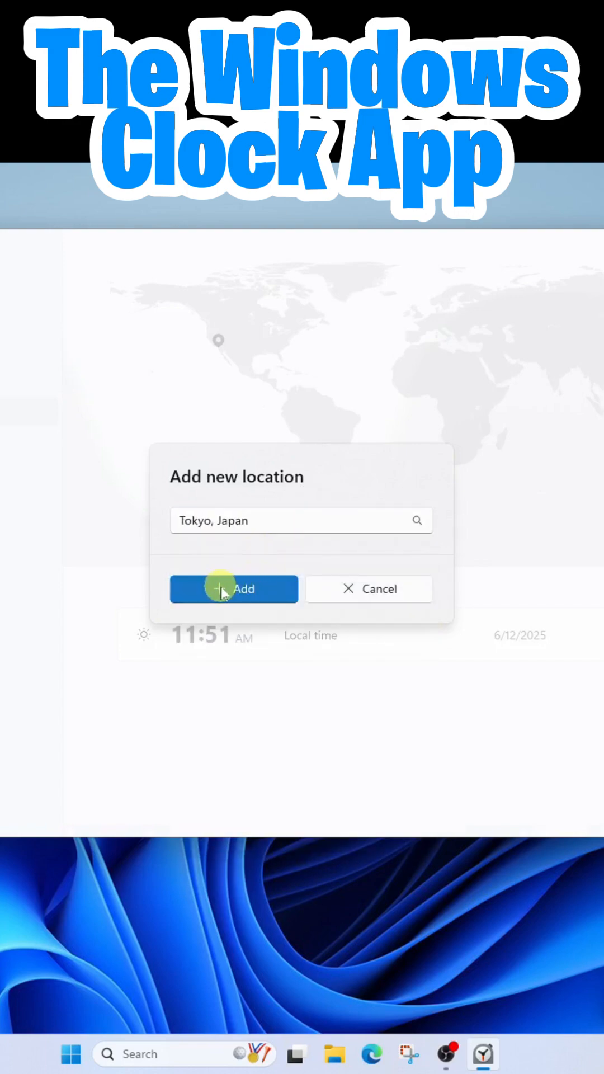
{"action": "left_click", "coordinate": [234, 590]}
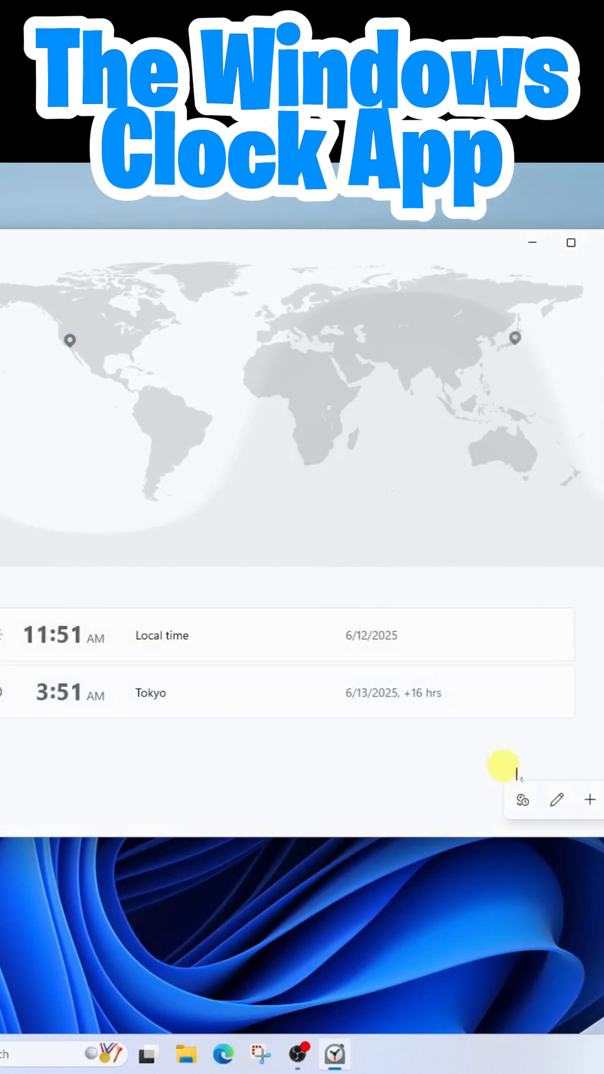
{"action": "type", "text": "beliz"}
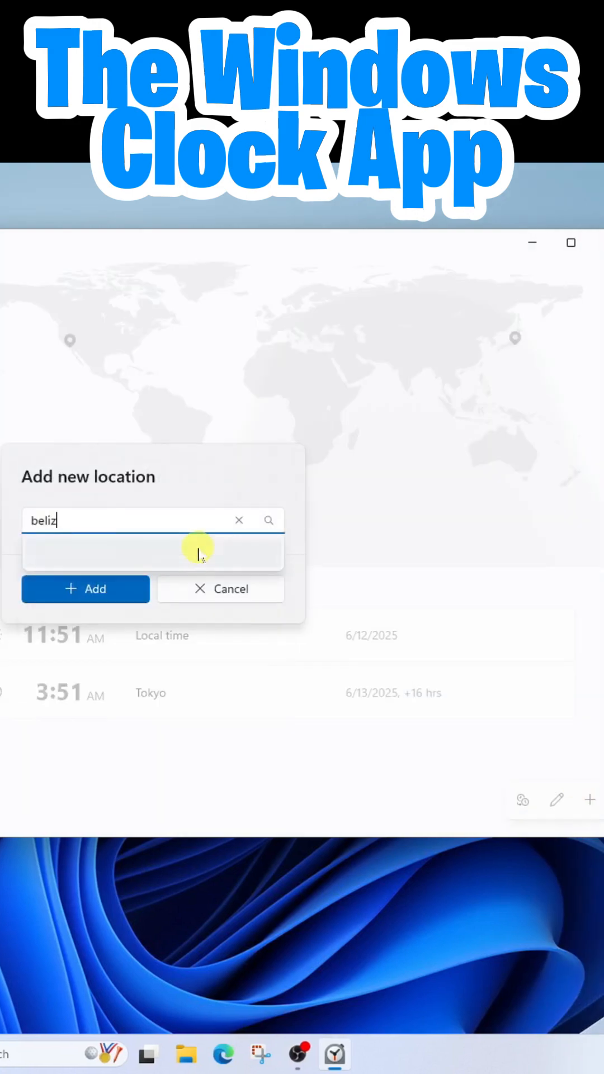
{"action": "left_click", "coordinate": [85, 588]}
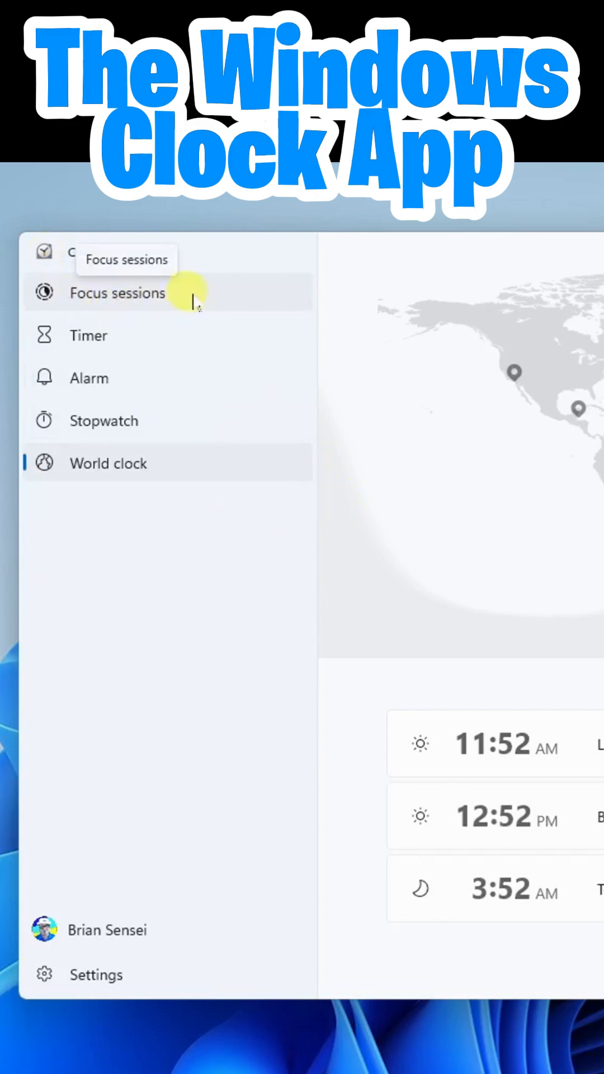
Return to the Focus sessions page showing the 10-minute session and tasks
{"action": "left_click", "coordinate": [117, 293]}
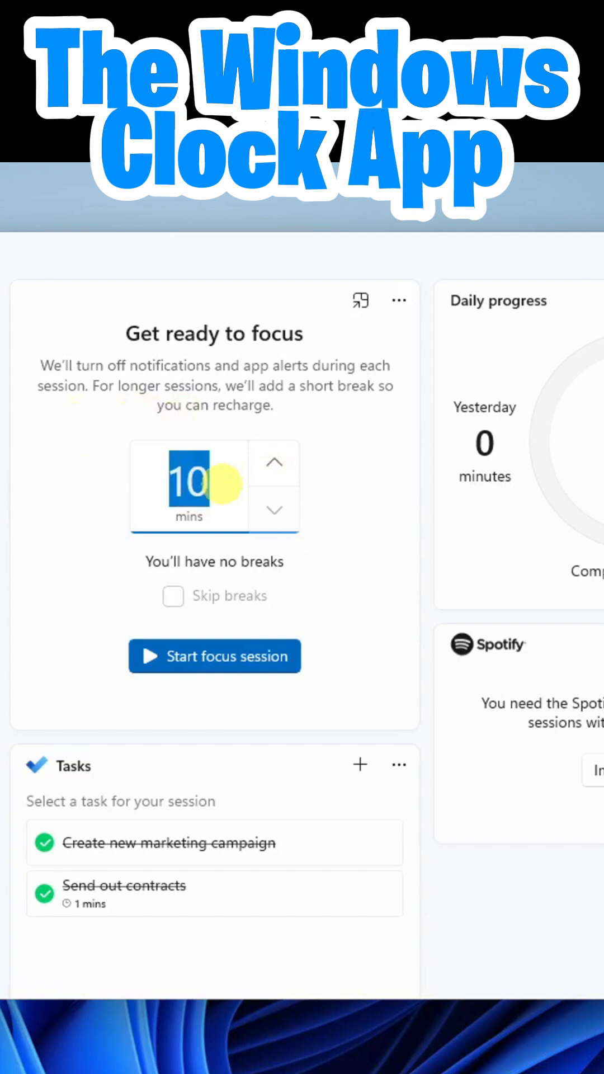
Raise the focus session length to 60 minutes, adding one break
{"action": "left_click", "coordinate": [274, 462]}
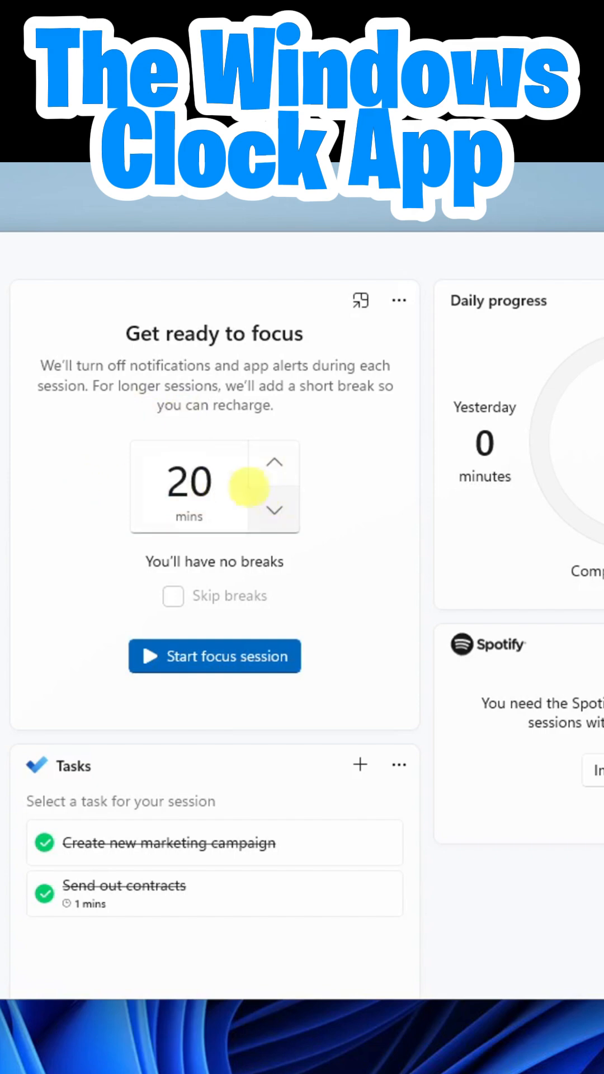
{"action": "left_click", "coordinate": [206, 483]}
{"action": "type", "text": "60"}
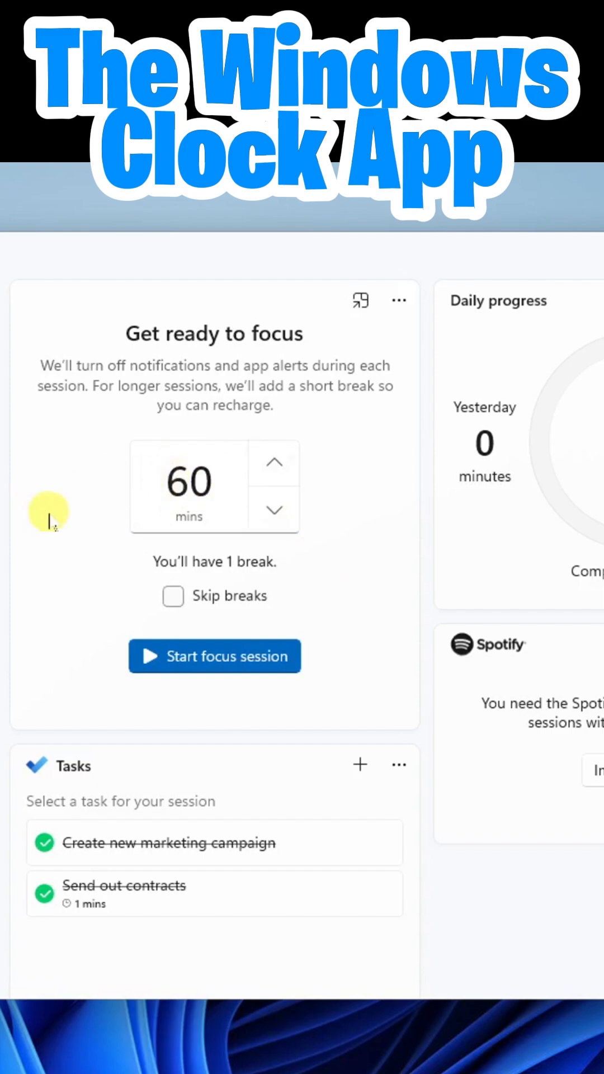
{"action": "mouse_move", "coordinate": [302, 565]}
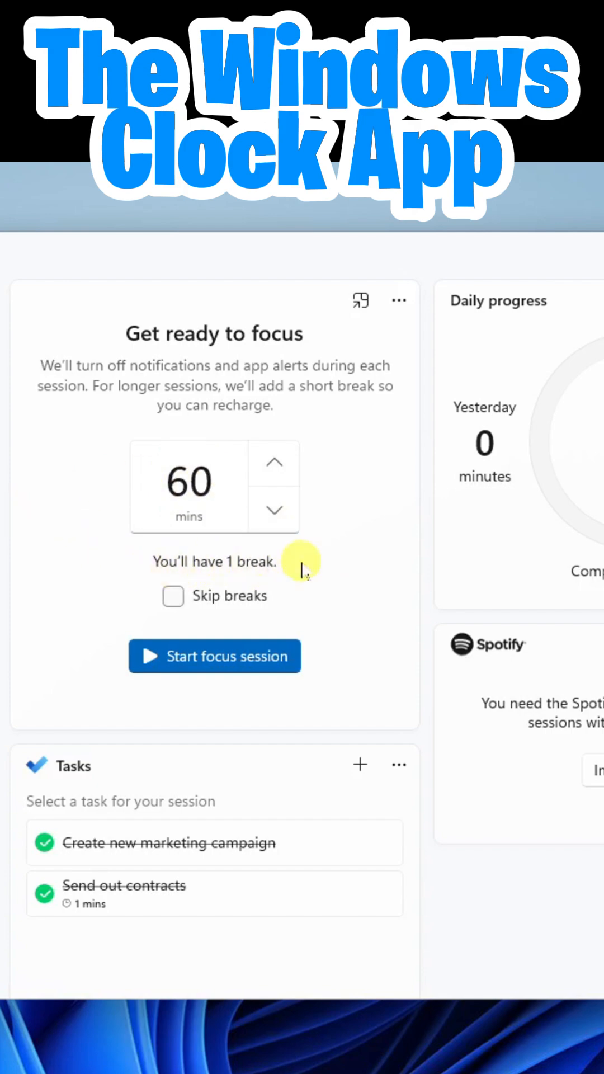
{"action": "mouse_move", "coordinate": [174, 596]}
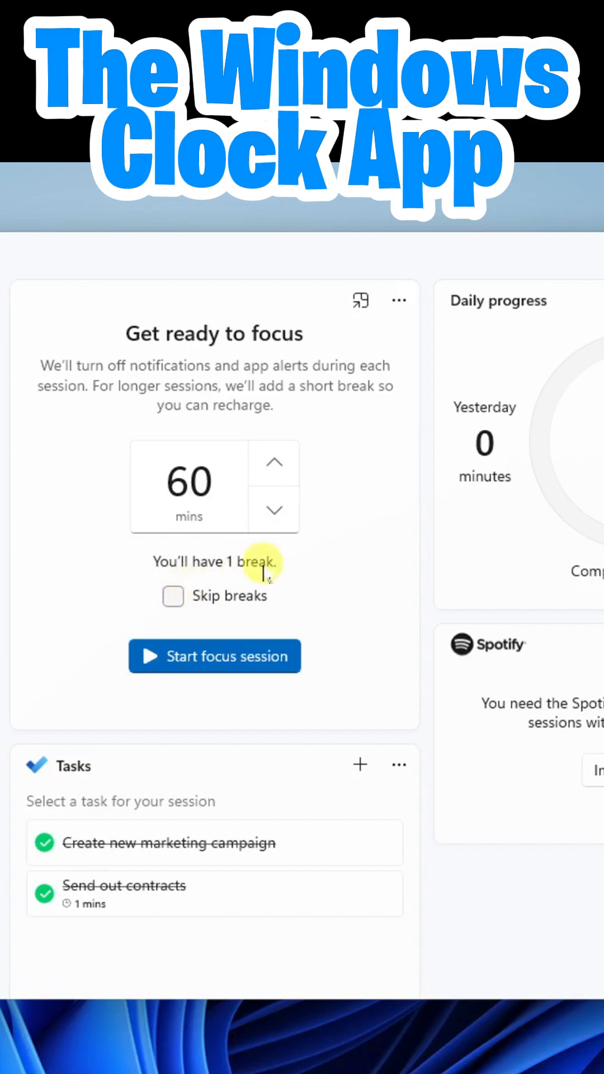
{"action": "mouse_move", "coordinate": [373, 522]}
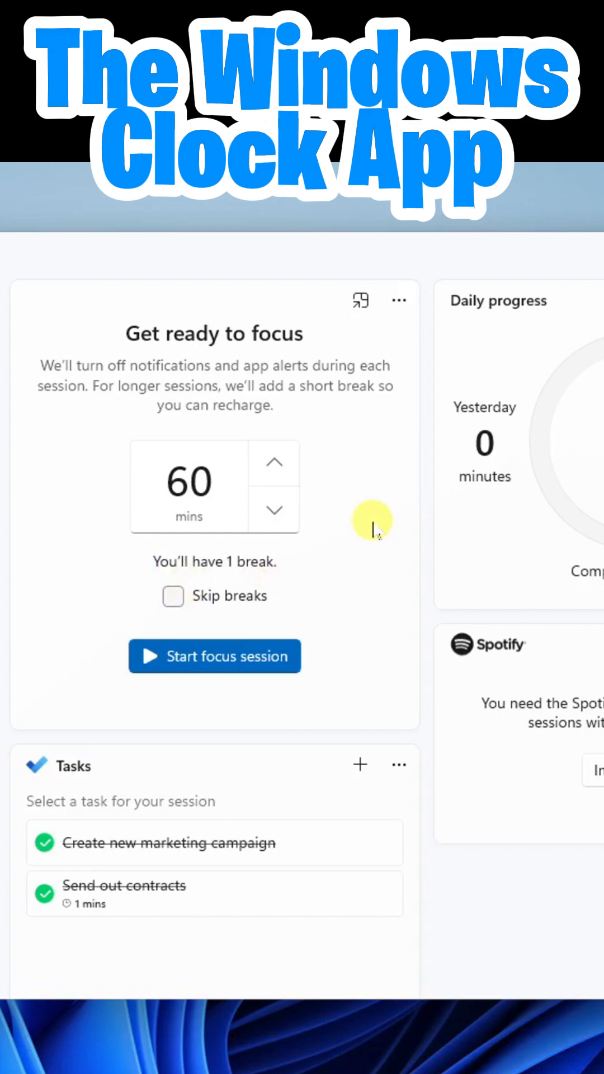
{"action": "mouse_move", "coordinate": [276, 767]}
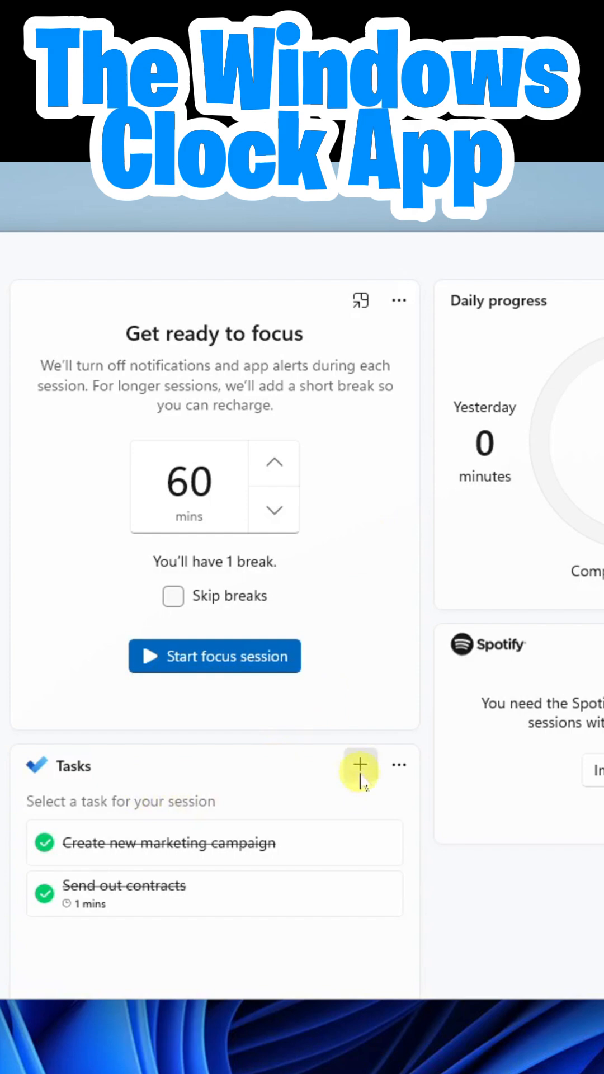
Open a new task entry on the Tasks card, ready for a name
{"action": "left_click", "coordinate": [360, 763]}
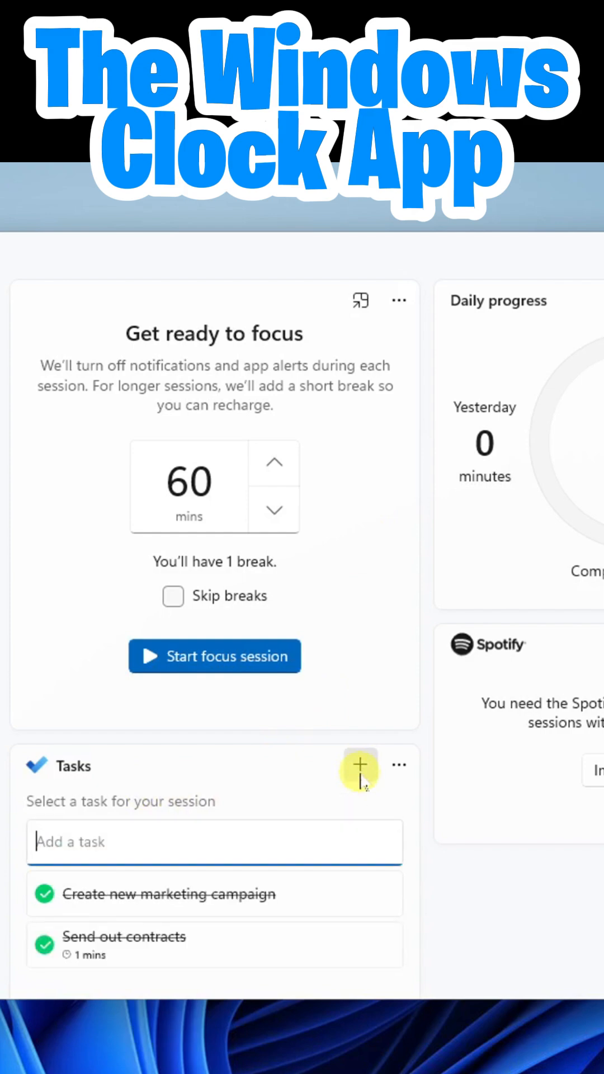
{"action": "left_click", "coordinate": [360, 763]}
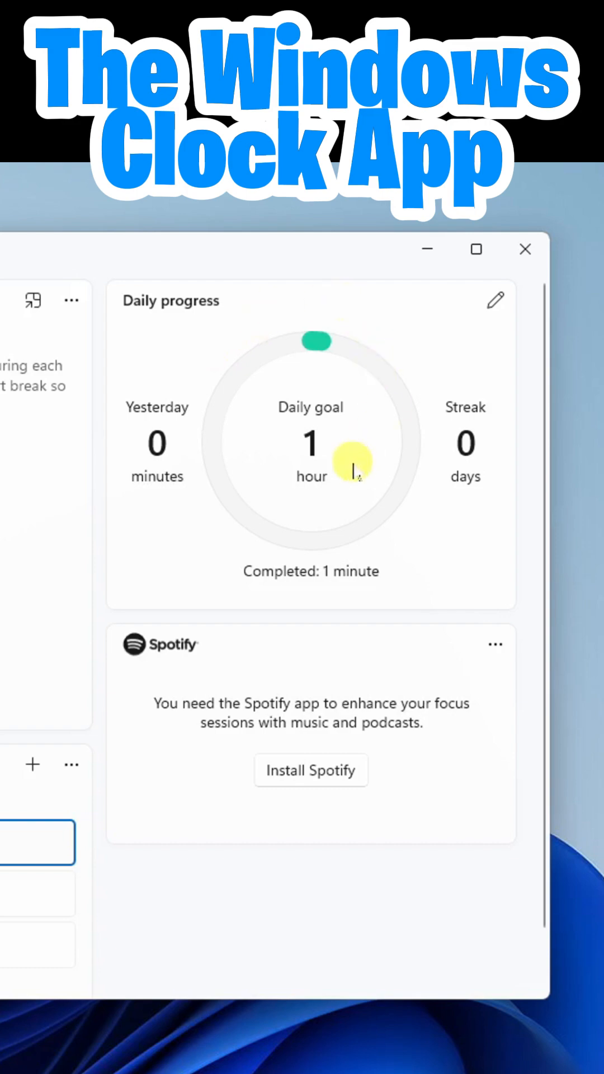
{"action": "mouse_move", "coordinate": [318, 487]}
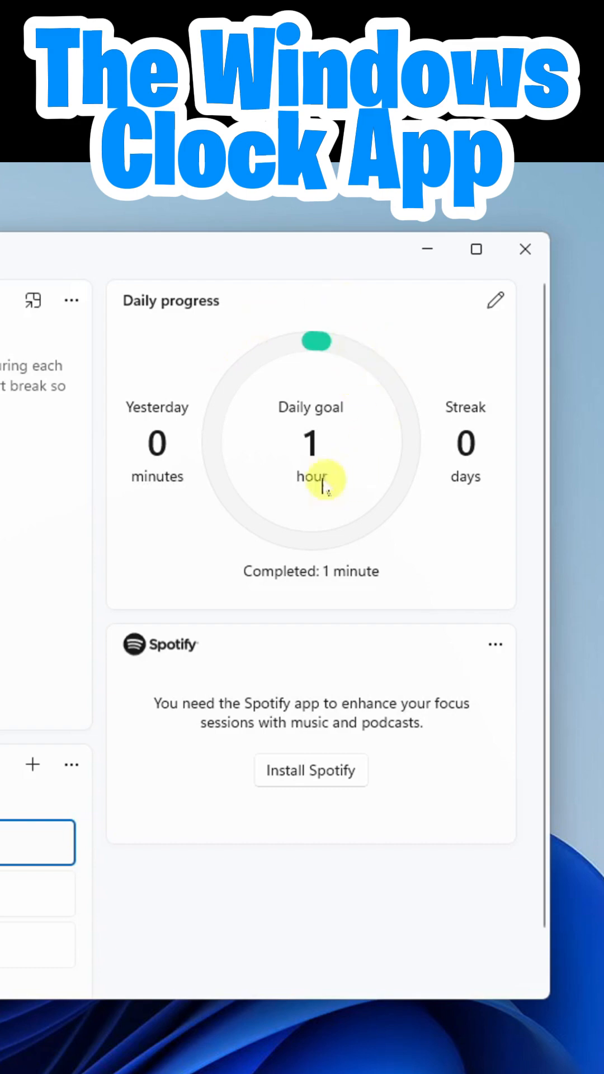
{"action": "mouse_move", "coordinate": [360, 456]}
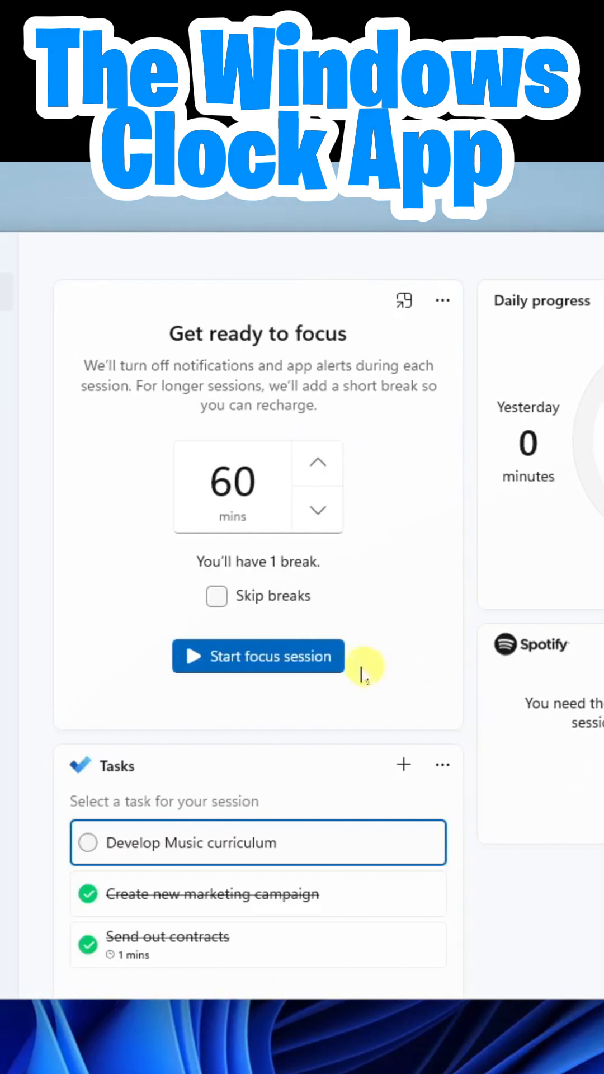
Start the 60-minute focus session and check off Develop Music curriculum
{"action": "left_click", "coordinate": [258, 657]}
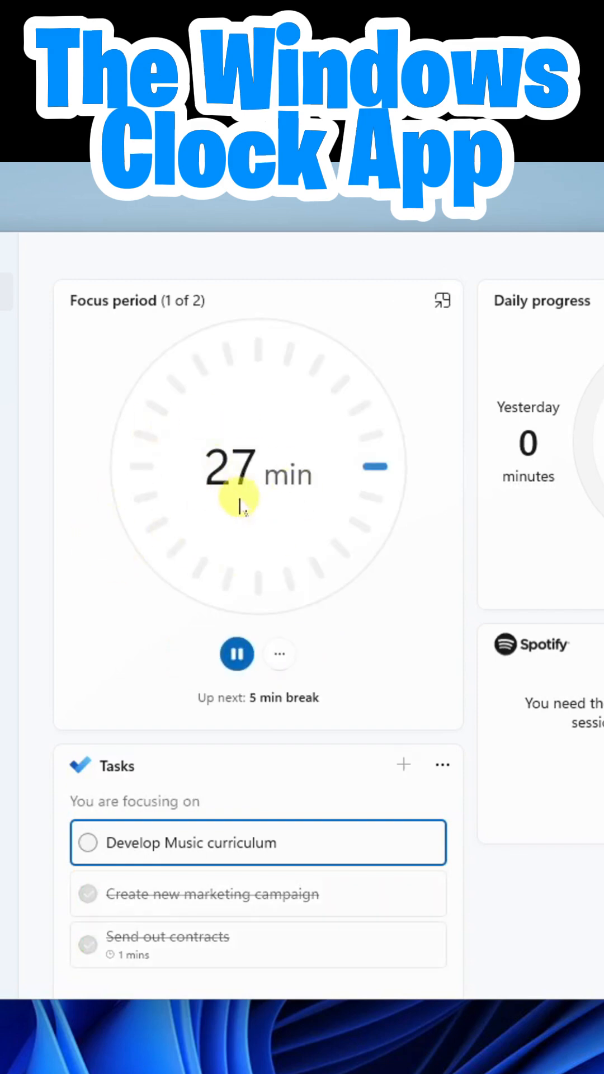
{"action": "mouse_move", "coordinate": [327, 714]}
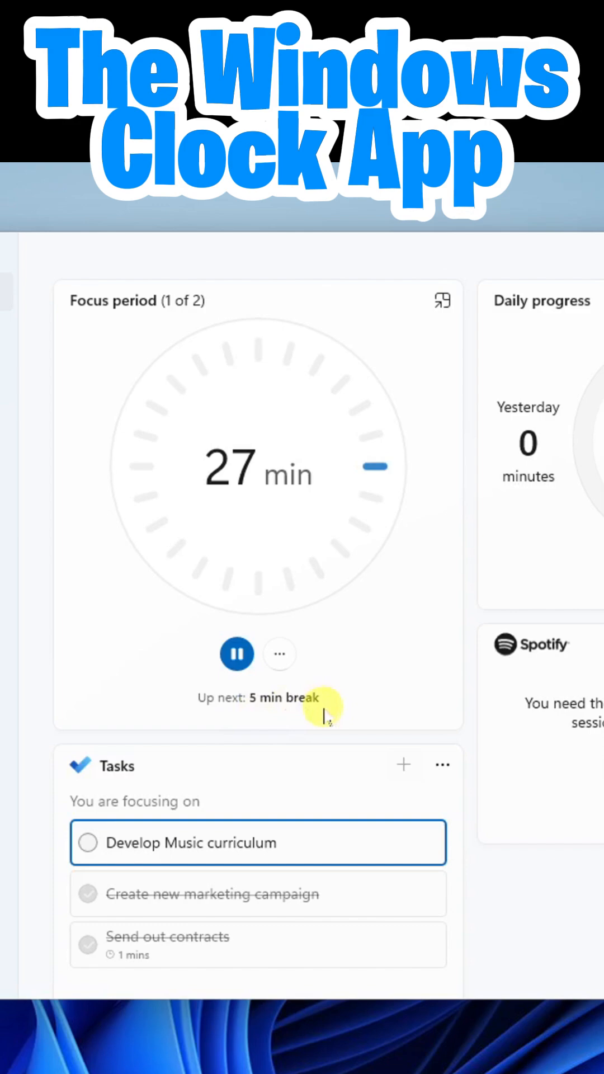
{"action": "mouse_move", "coordinate": [113, 848]}
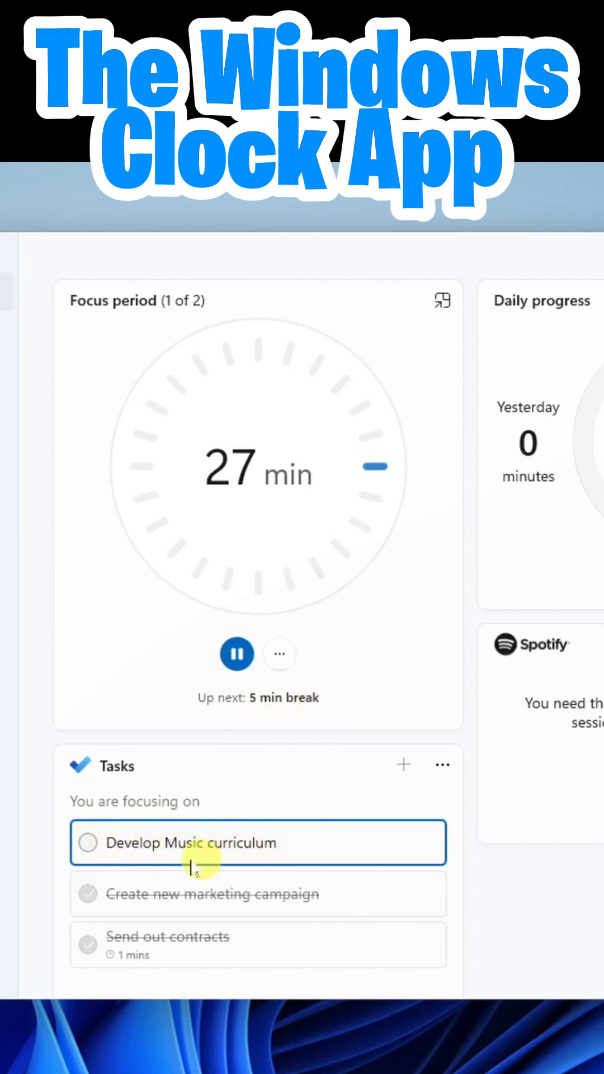
{"action": "left_click", "coordinate": [88, 843]}
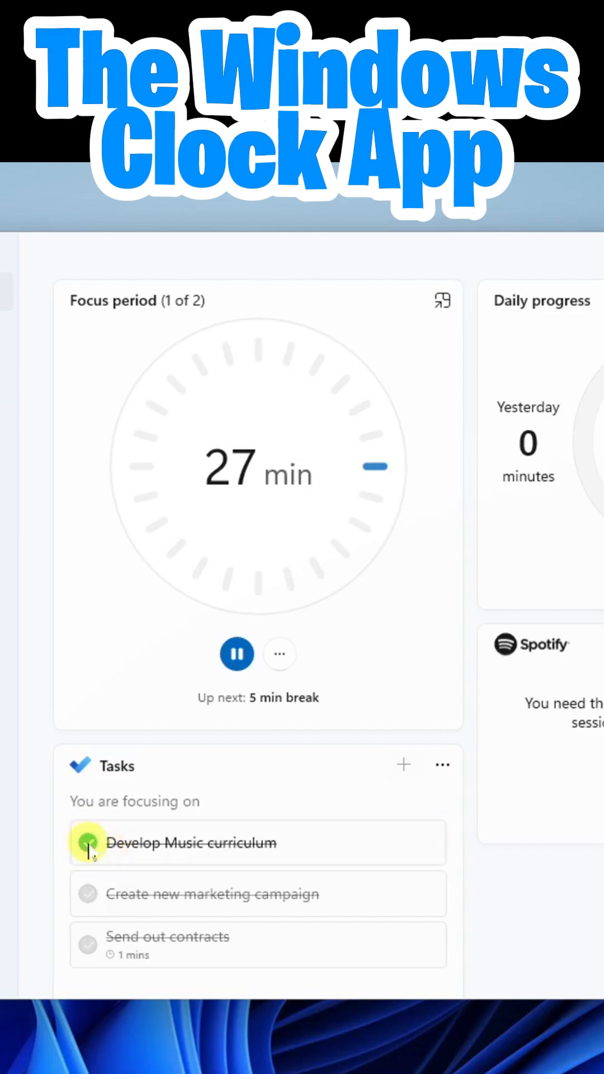